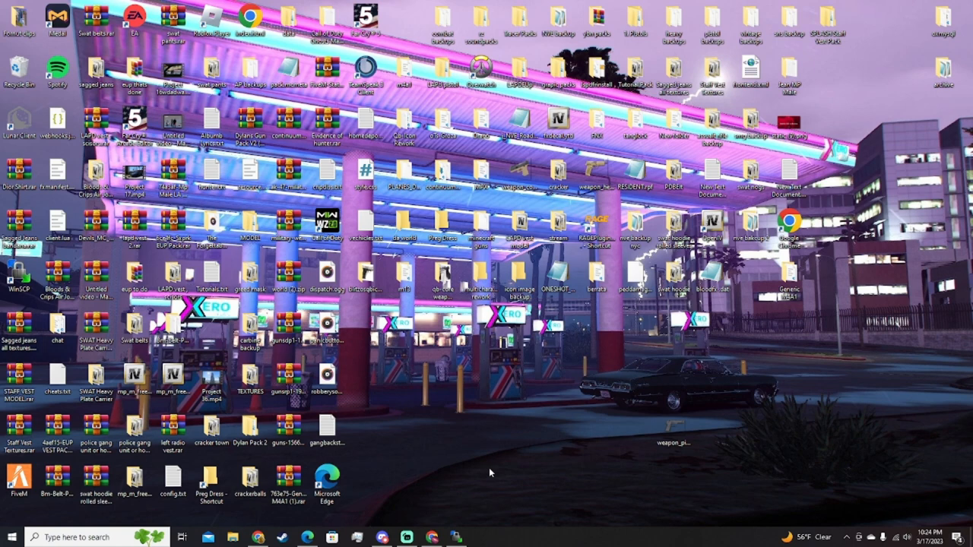
mouse_move(393, 475)
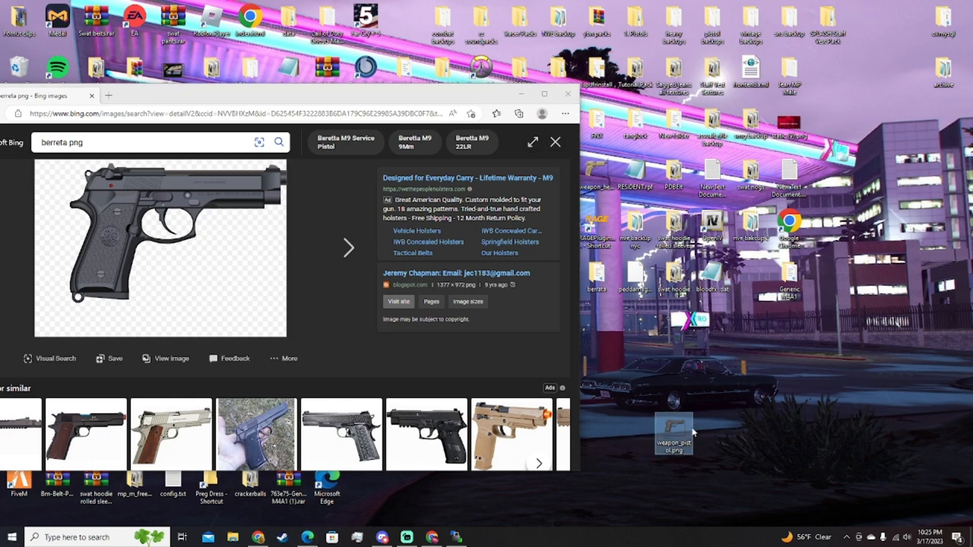
View the transparent pistol PNG in Photos and close the viewer
double_click(674, 430)
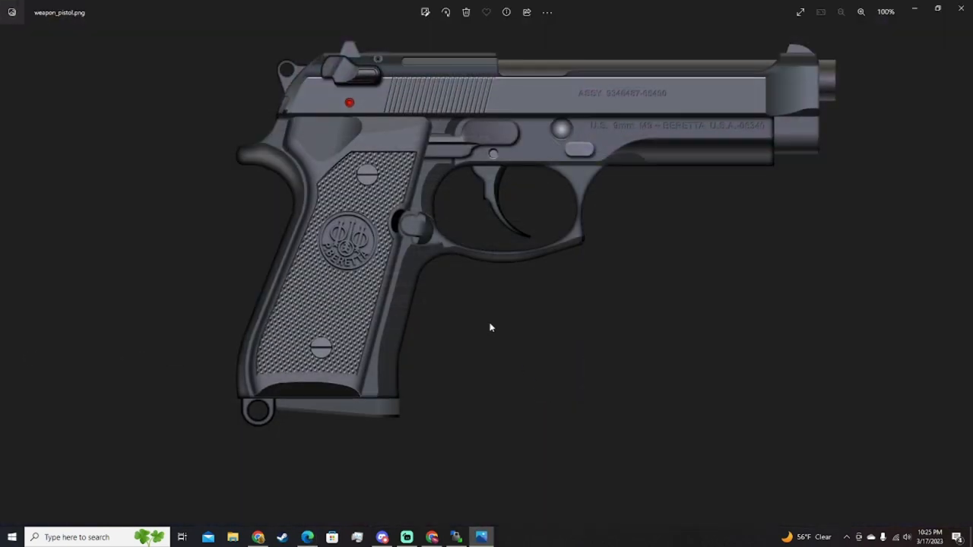
click(861, 13)
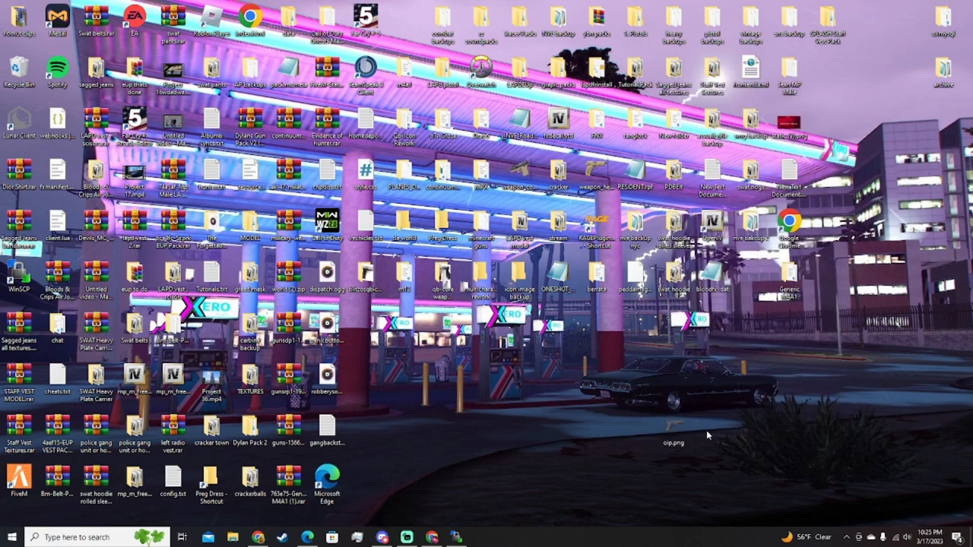
Rename the desktop pistol image to weapon_pistol.png via its context menu
right_click(672, 429)
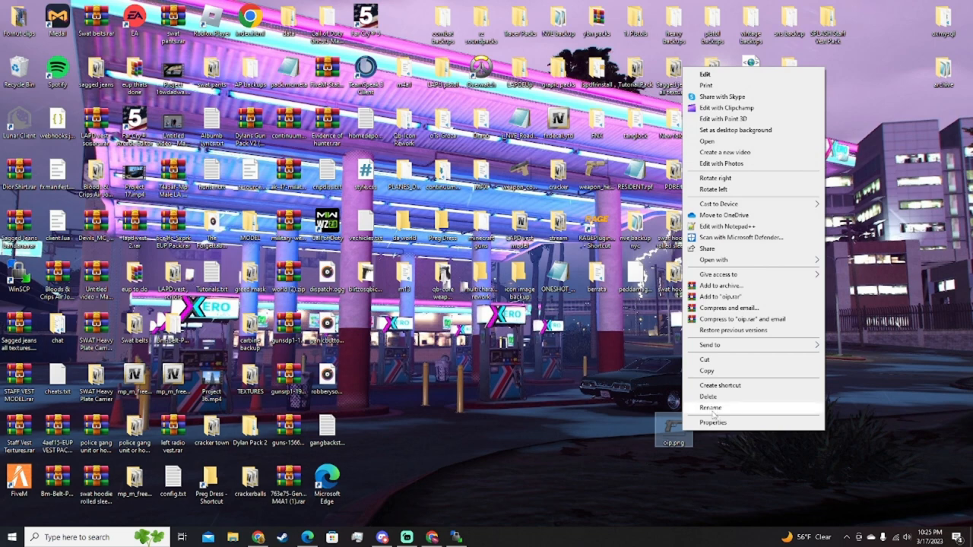
click(710, 408)
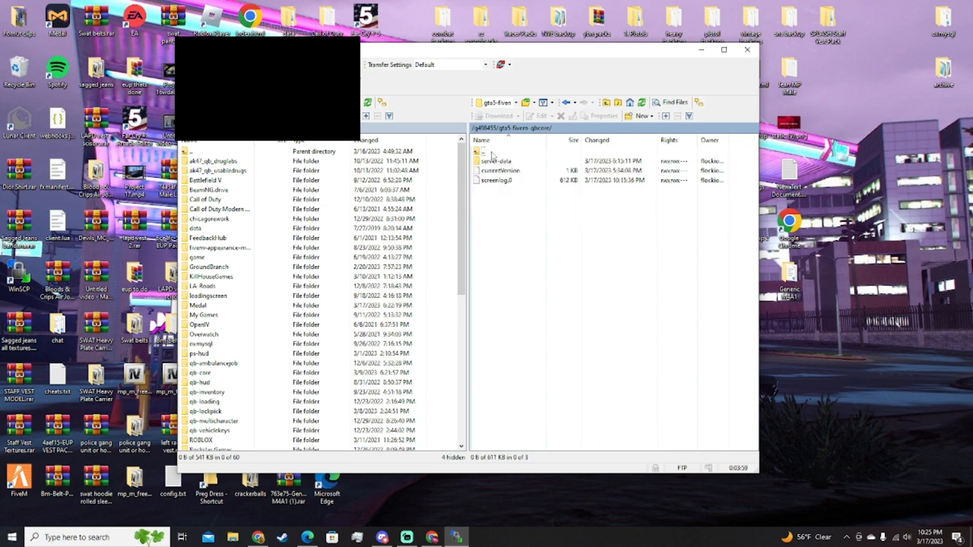
Navigate the remote pane into qb-inventory's html images folder
double_click(498, 161)
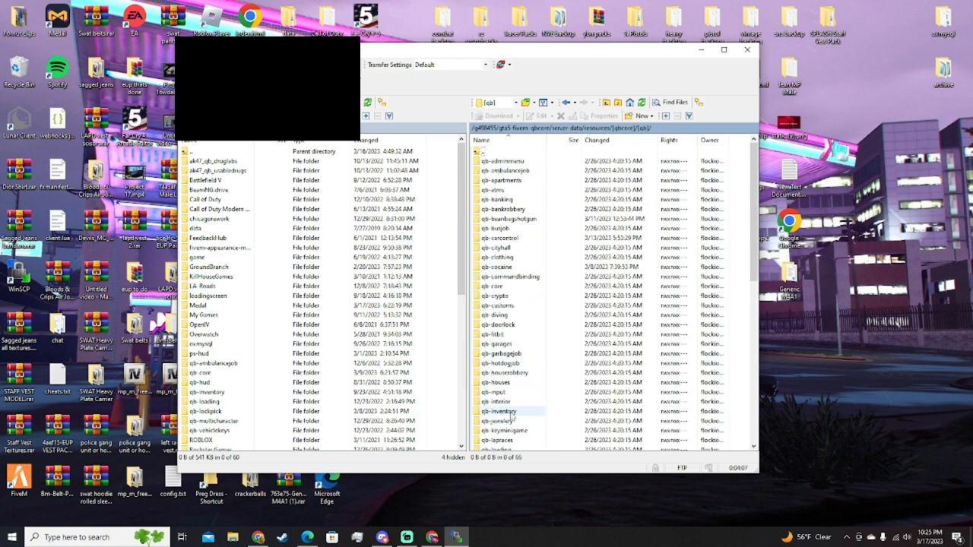
double_click(500, 411)
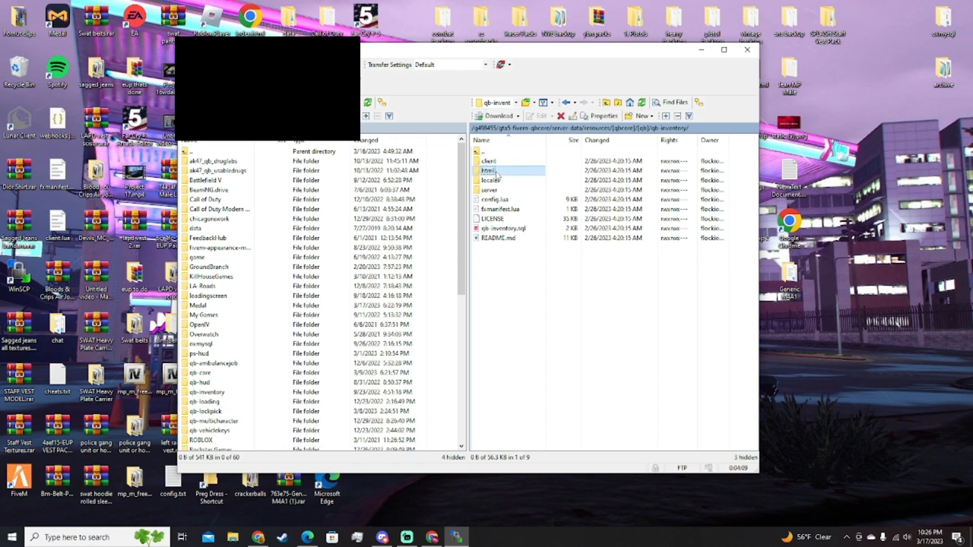
double_click(493, 170)
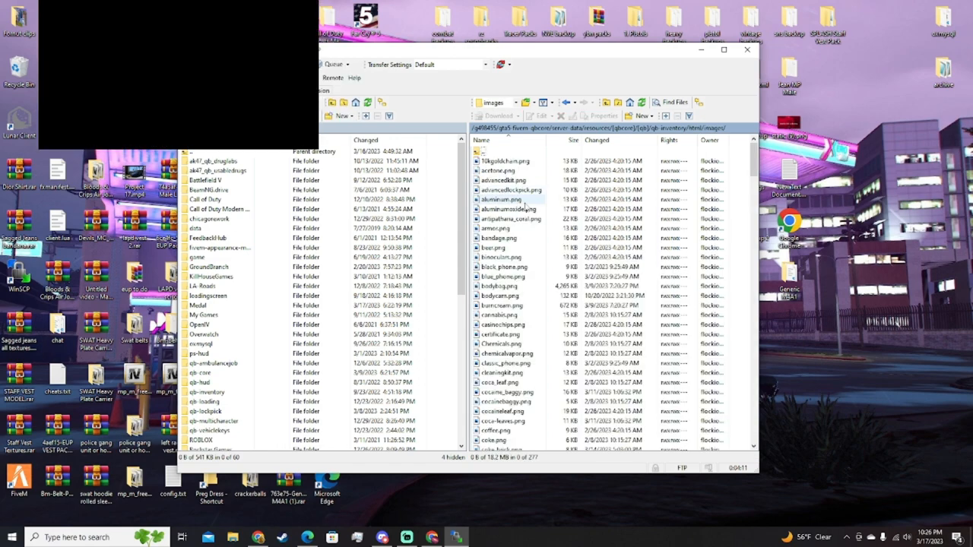